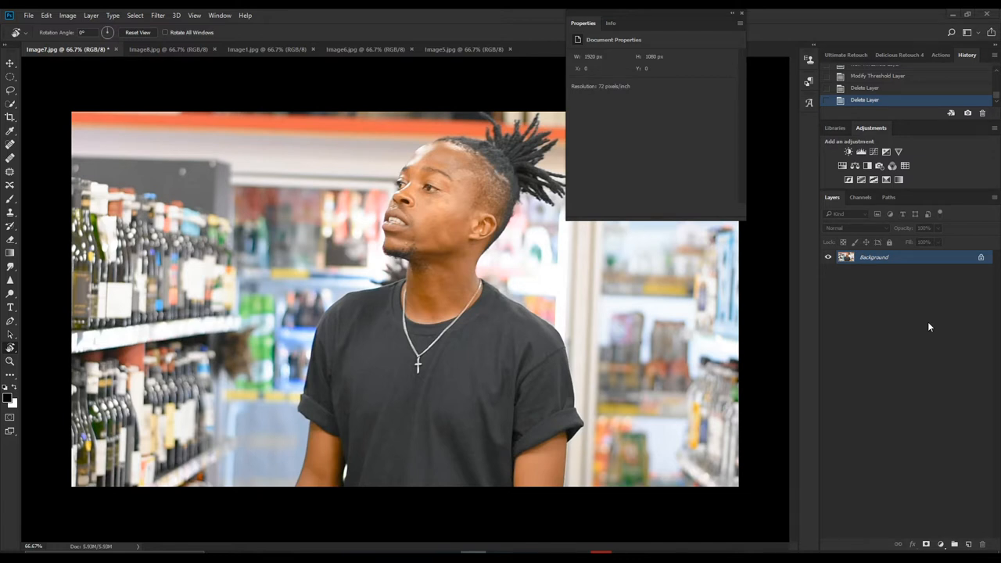
pyautogui.moveTo(927, 327)
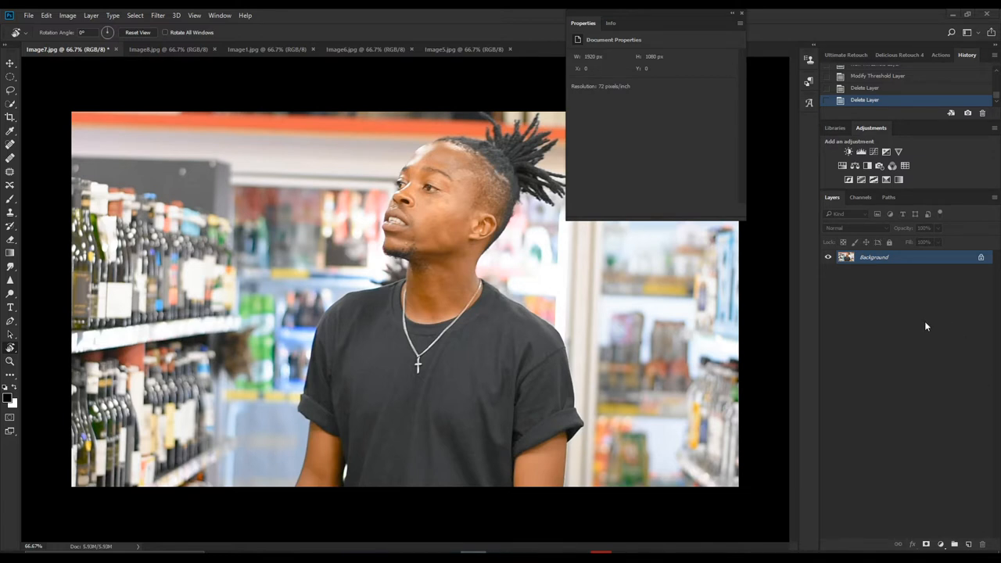
# Step: Add a new empty Layer 1 above the Background of the shop photo
pyautogui.moveTo(582, 23); pyautogui.dragTo(655, 30)
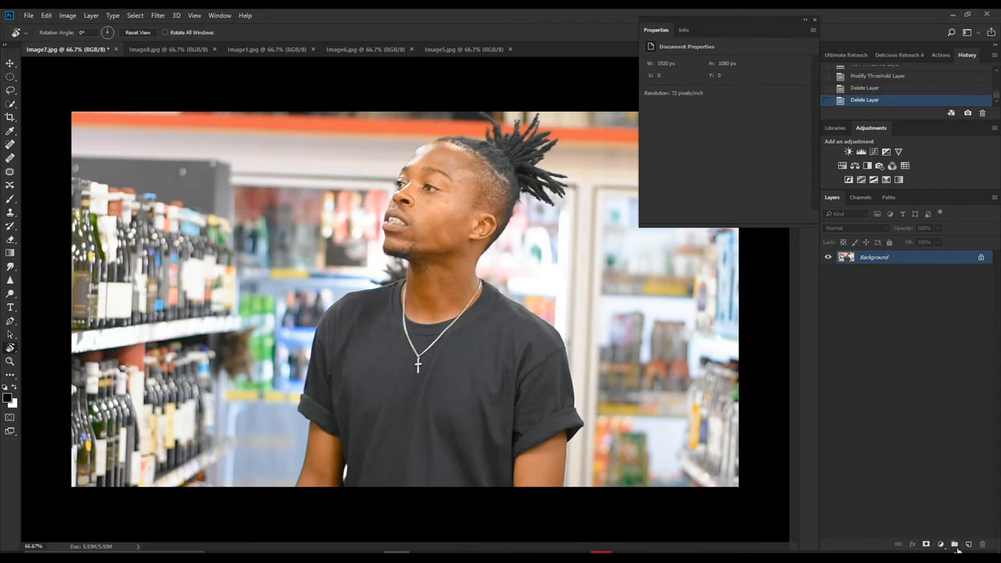
pyautogui.moveTo(963, 544)
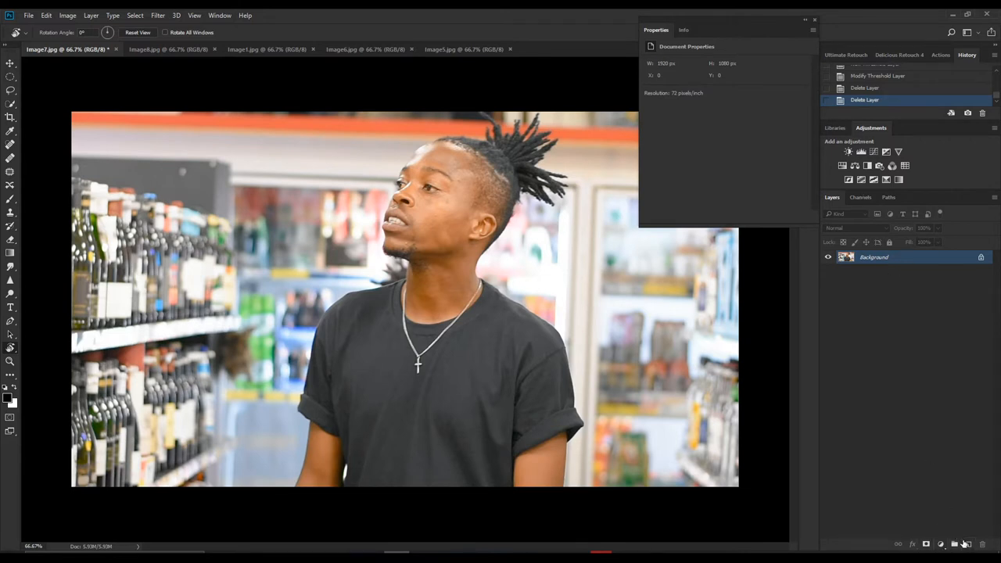
pyautogui.click(954, 544)
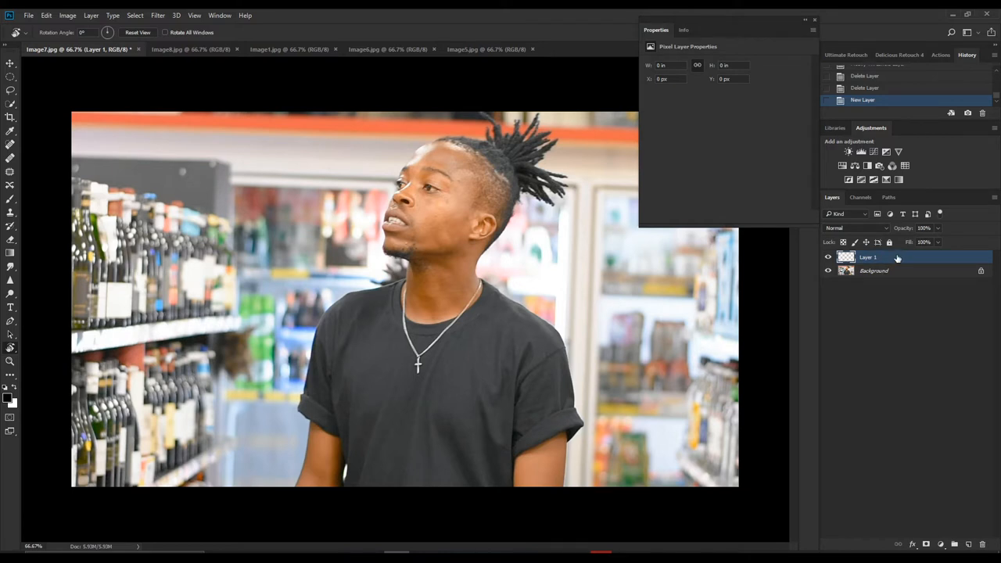
# Step: Fill Layer 1 with 50% Gray via the Fill dialog (Shift+F5)
pyautogui.press('shift+F5')
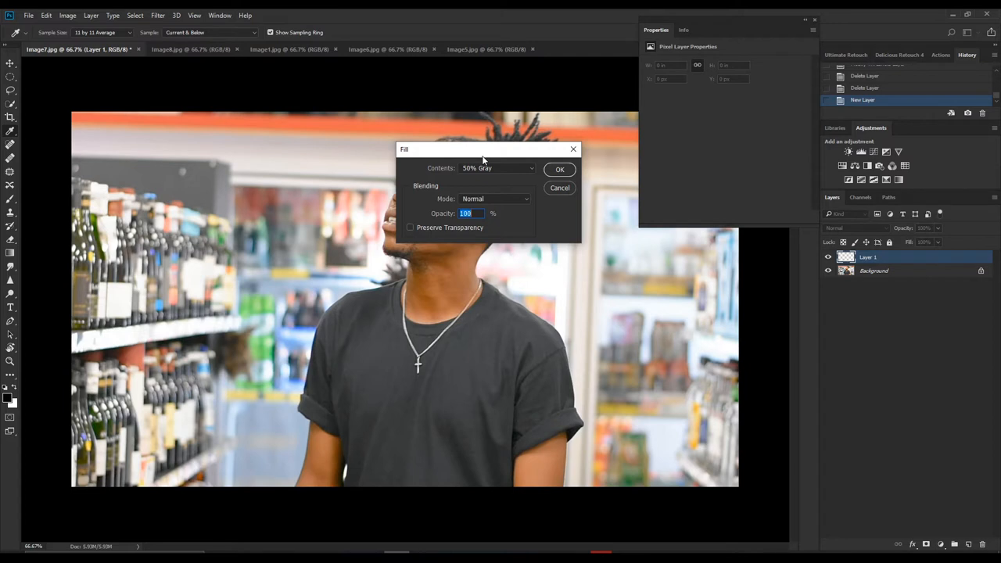
pyautogui.click(497, 169)
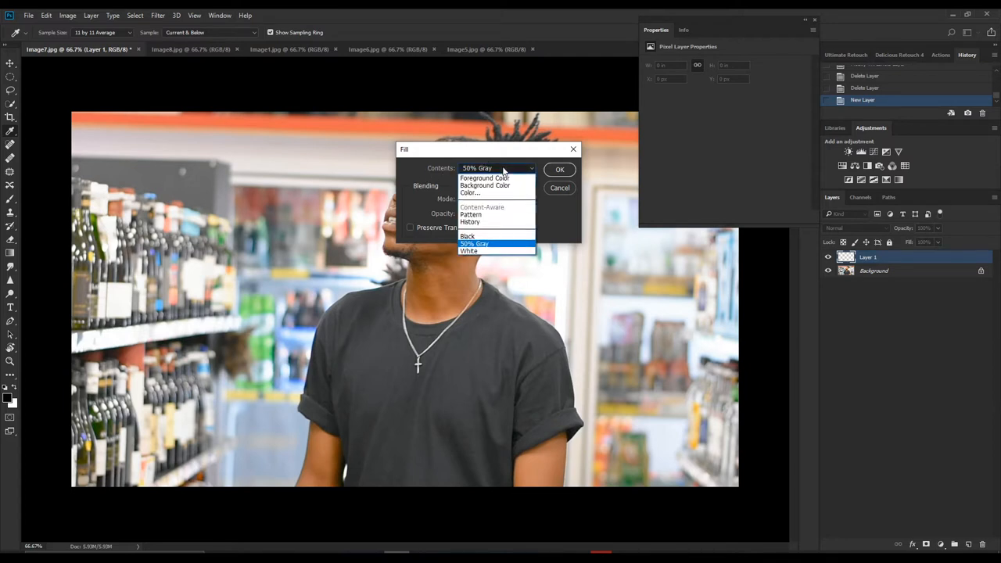
pyautogui.moveTo(484, 178)
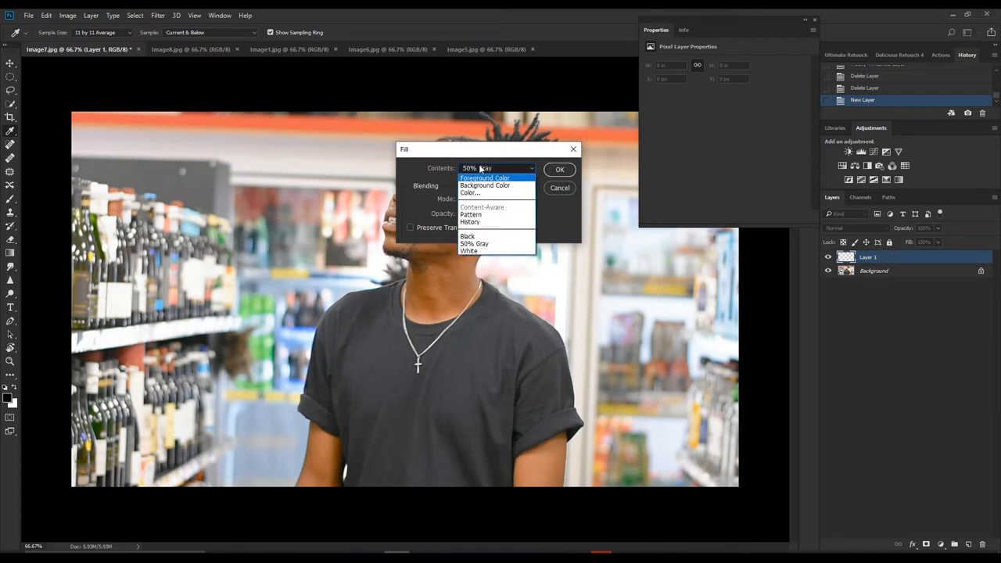
pyautogui.click(475, 244)
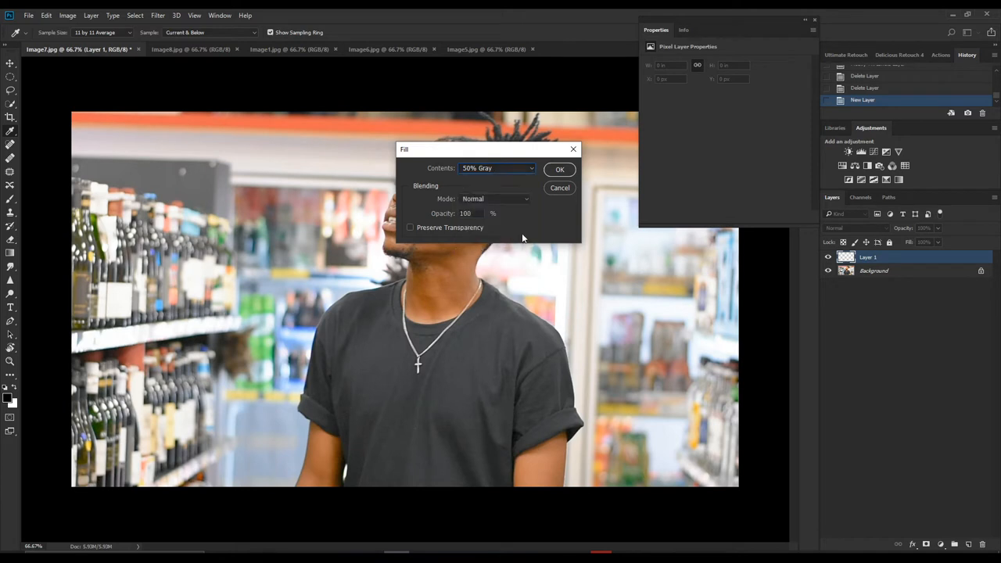
pyautogui.click(559, 169)
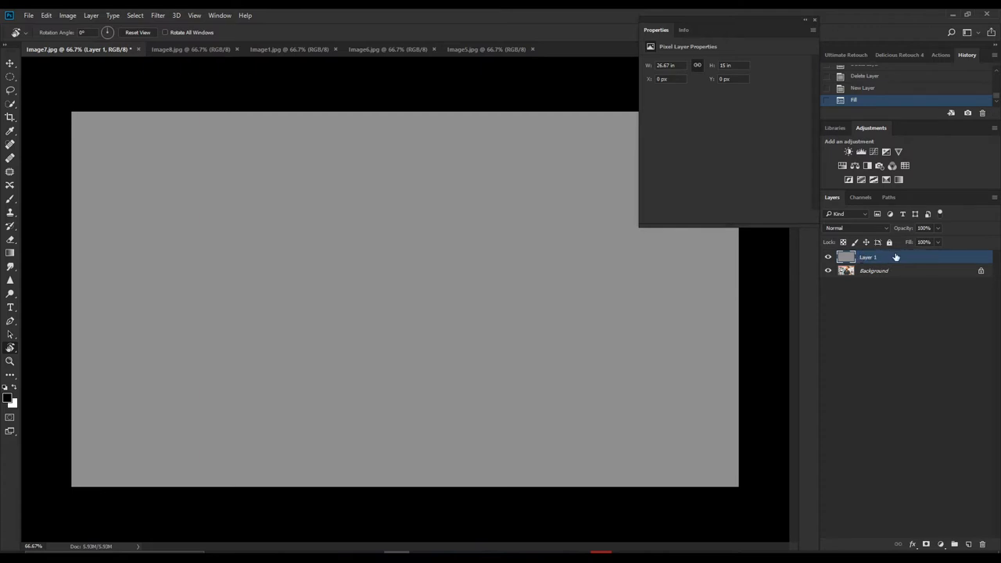
# Step: Set the gray layer's blend mode to Difference
pyautogui.click(857, 229)
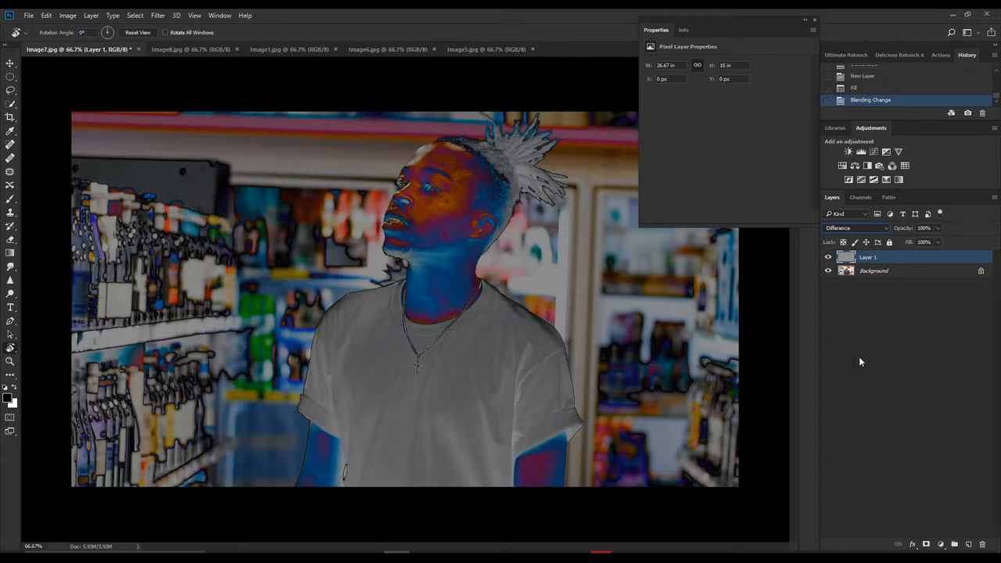
pyautogui.moveTo(863, 363)
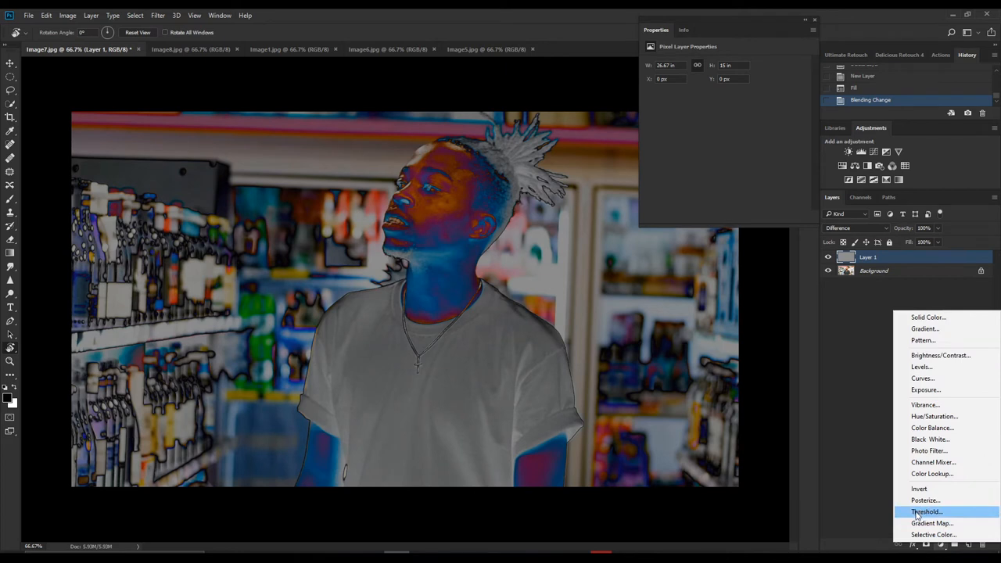
# Step: Add a Threshold adjustment layer and lower its level until only a few black specks remain
pyautogui.click(926, 511)
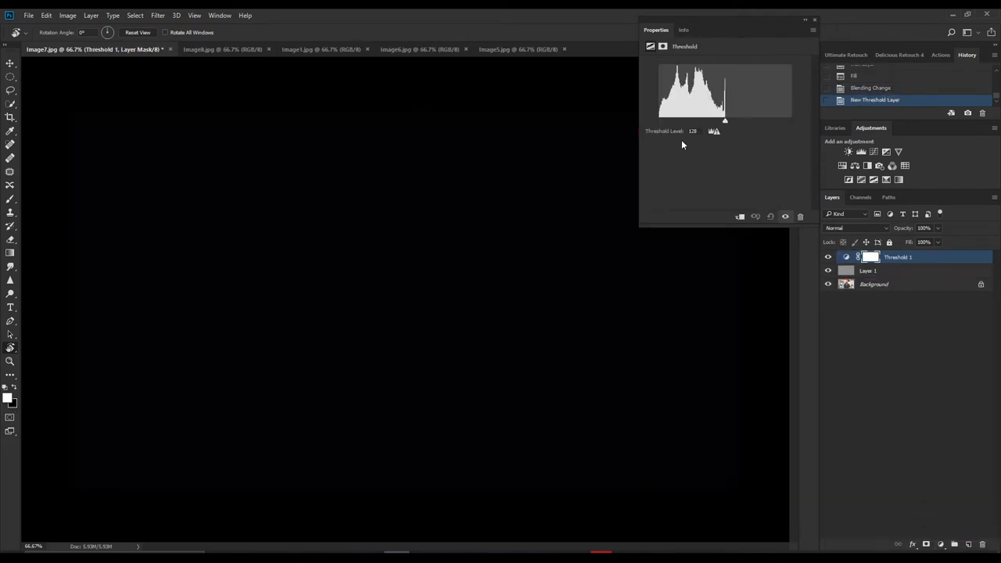
pyautogui.moveTo(743, 175)
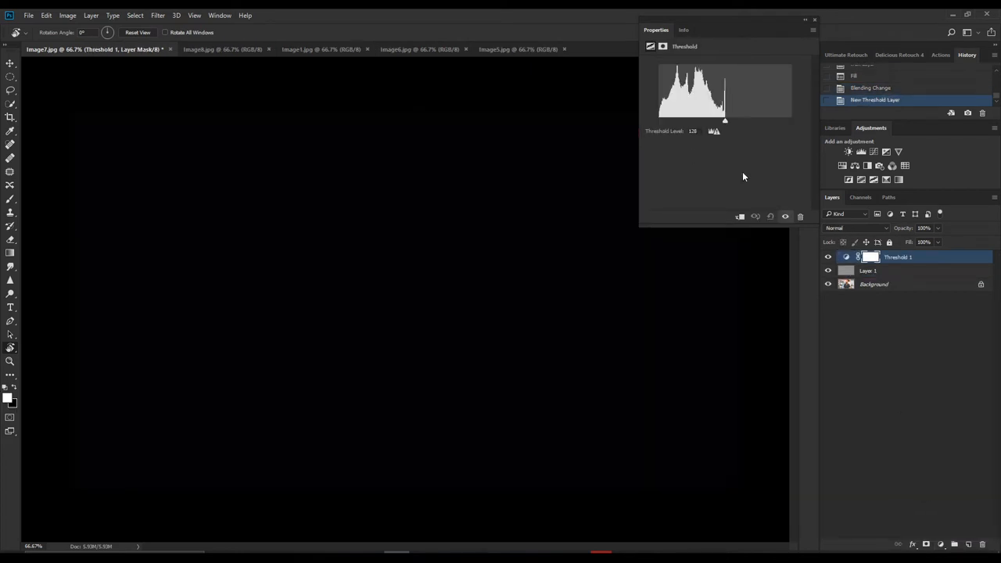
pyautogui.moveTo(723, 119); pyautogui.dragTo(721, 119)
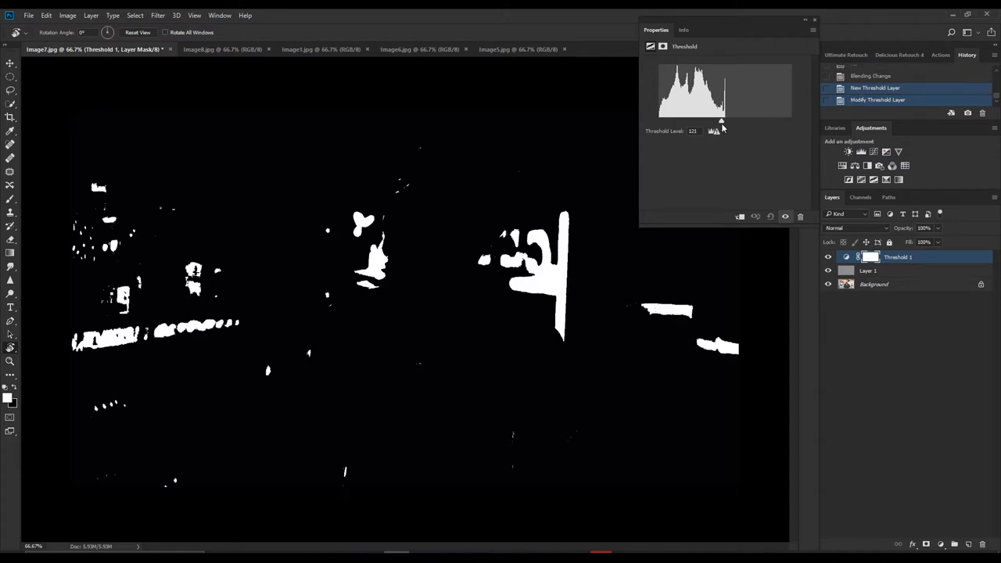
pyautogui.moveTo(721, 122); pyautogui.dragTo(658, 122)
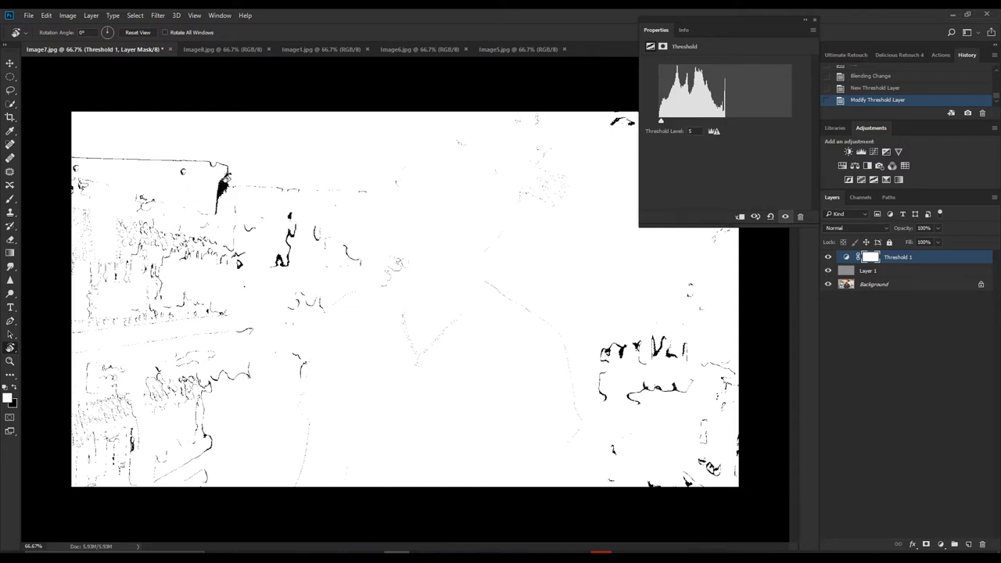
pyautogui.moveTo(660, 119); pyautogui.dragTo(662, 118)
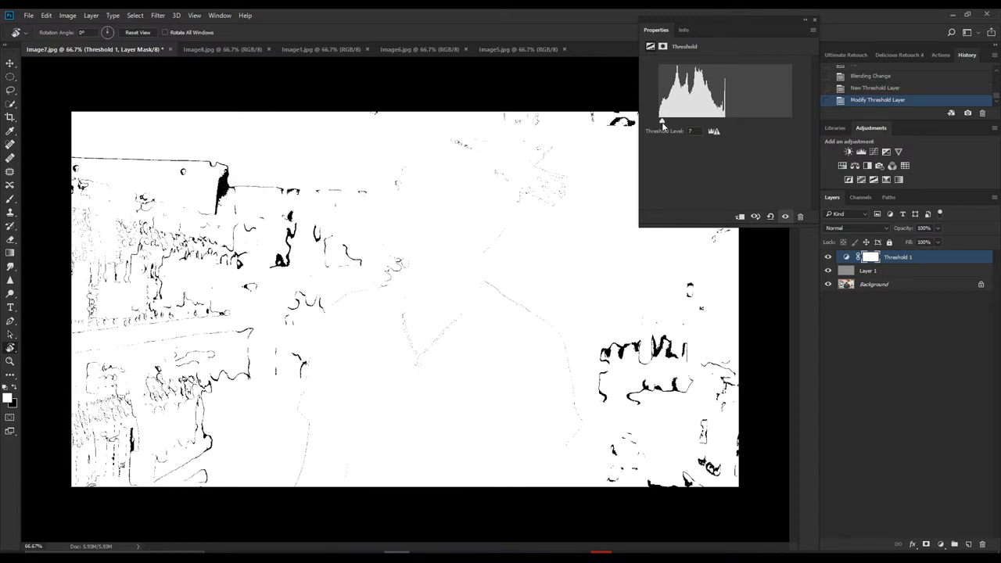
pyautogui.moveTo(663, 119); pyautogui.dragTo(663, 119)
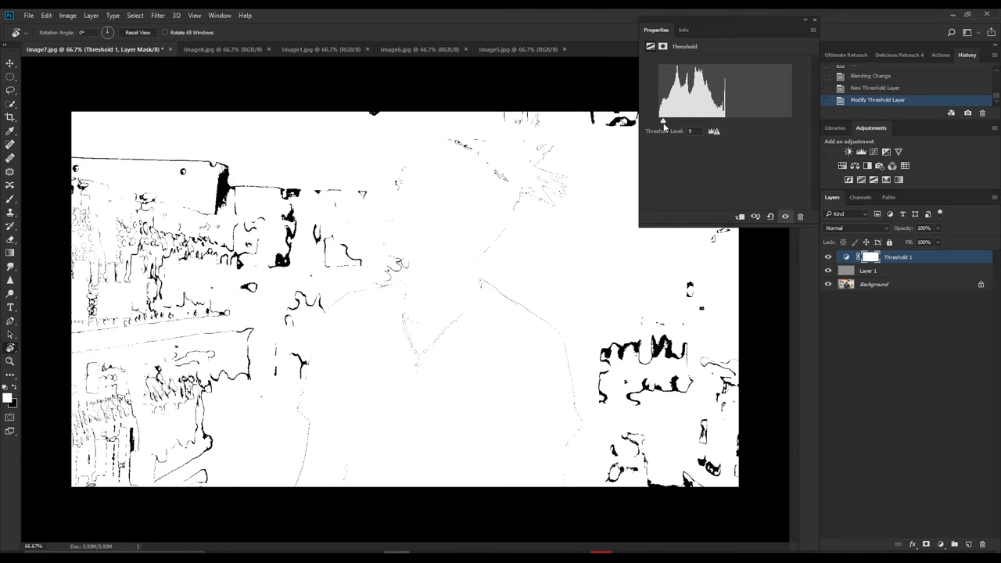
pyautogui.moveTo(663, 122); pyautogui.dragTo(660, 122)
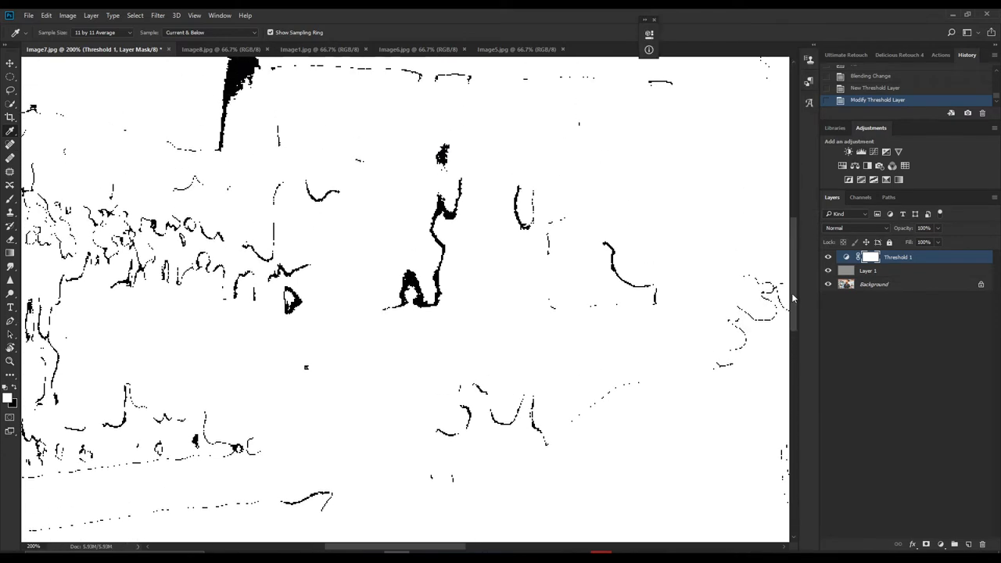
# Step: Place a colour sample point on one of the black threshold specks
pyautogui.scroll(-3)
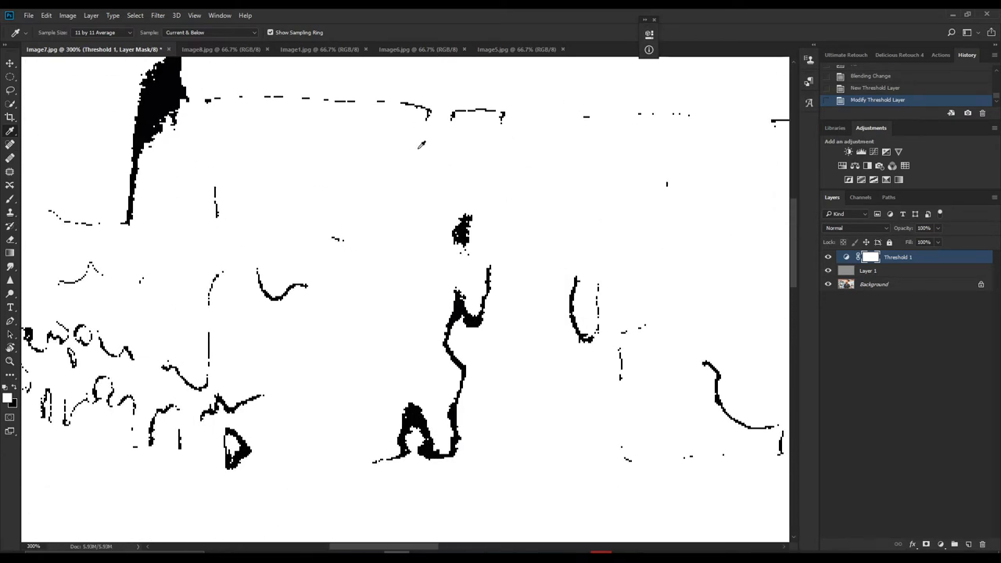
pyautogui.moveTo(238, 126)
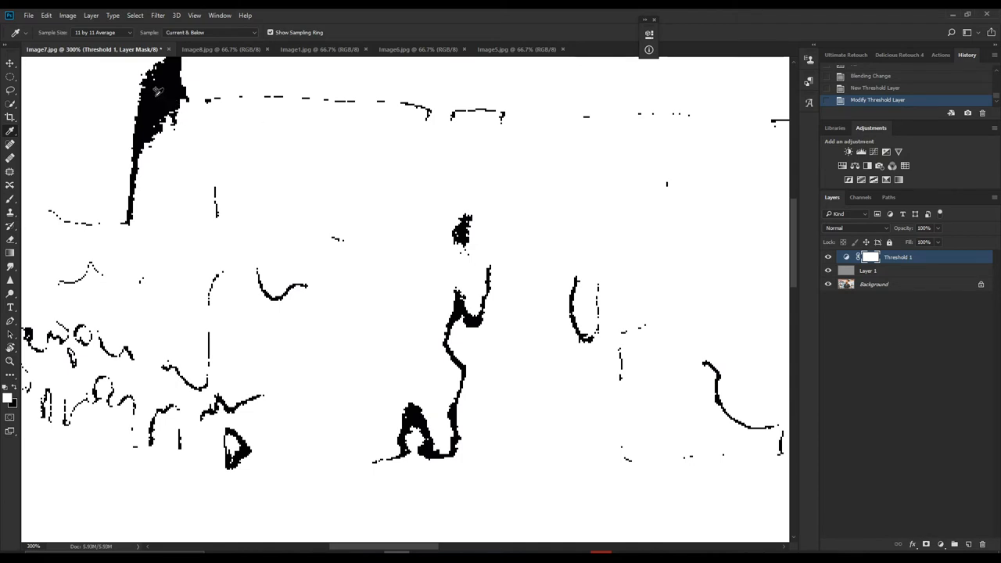
pyautogui.click(157, 93)
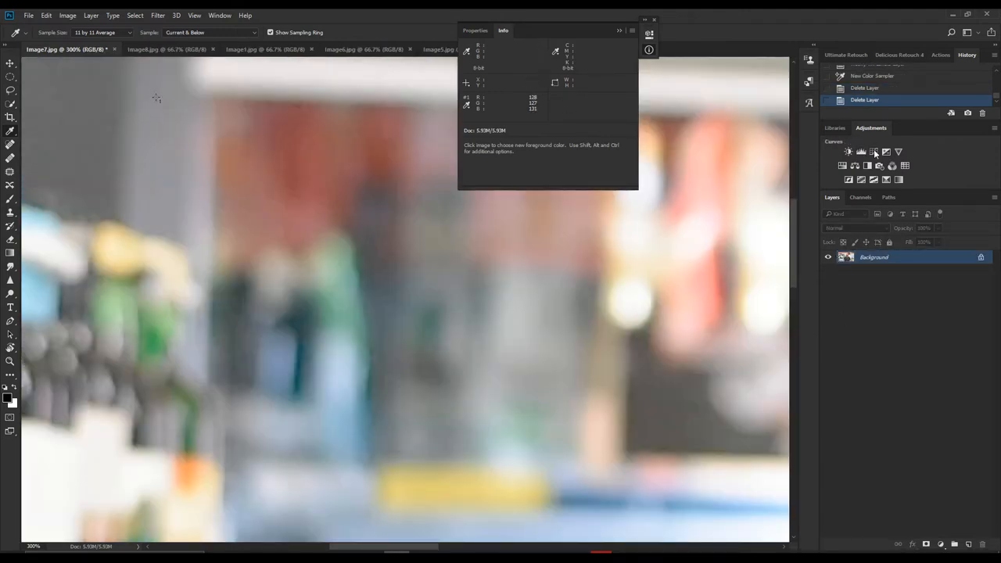
# Step: Add a Curves adjustment with the Default preset and set its gray point at the sampled spot
pyautogui.click(874, 151)
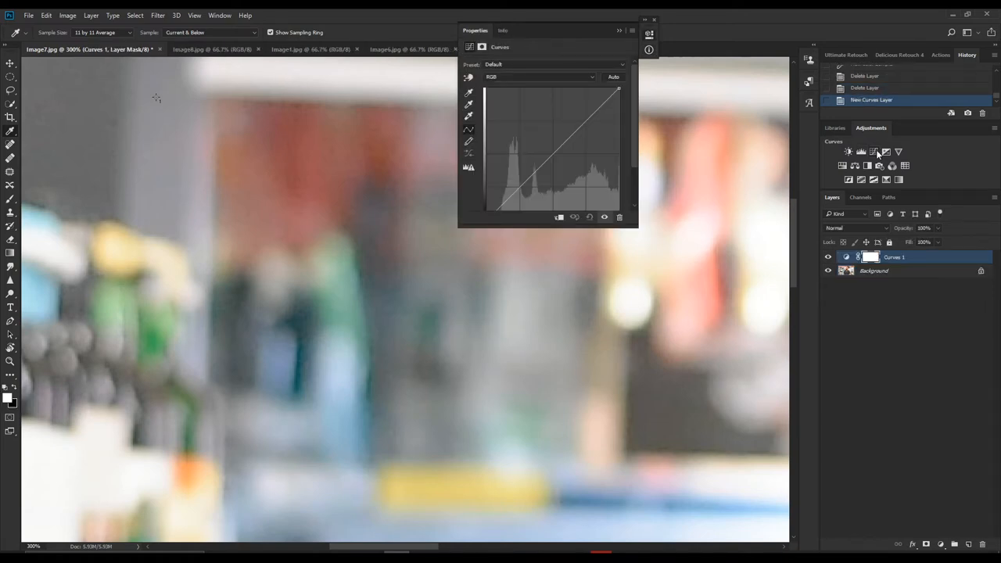
pyautogui.moveTo(875, 151)
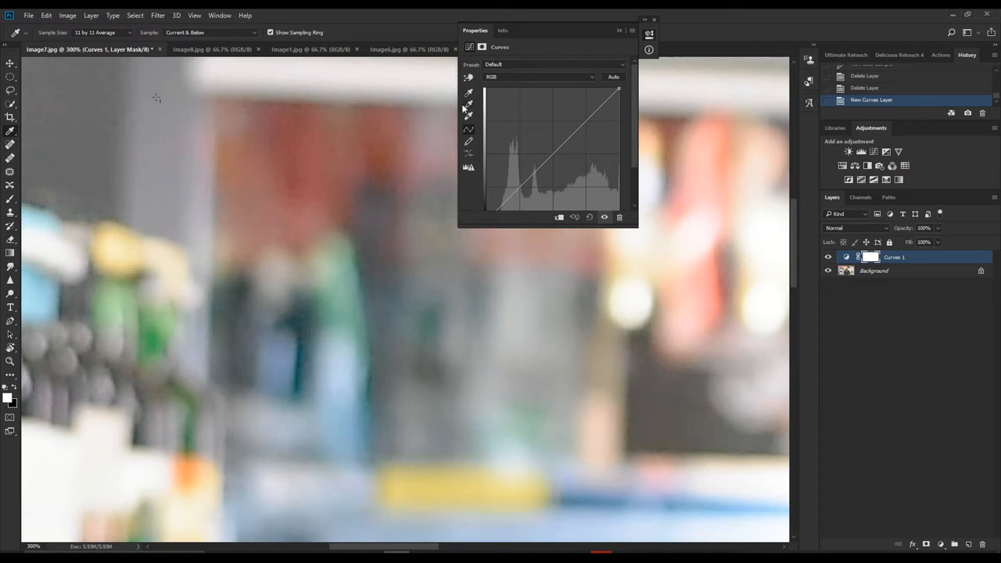
pyautogui.click(555, 64)
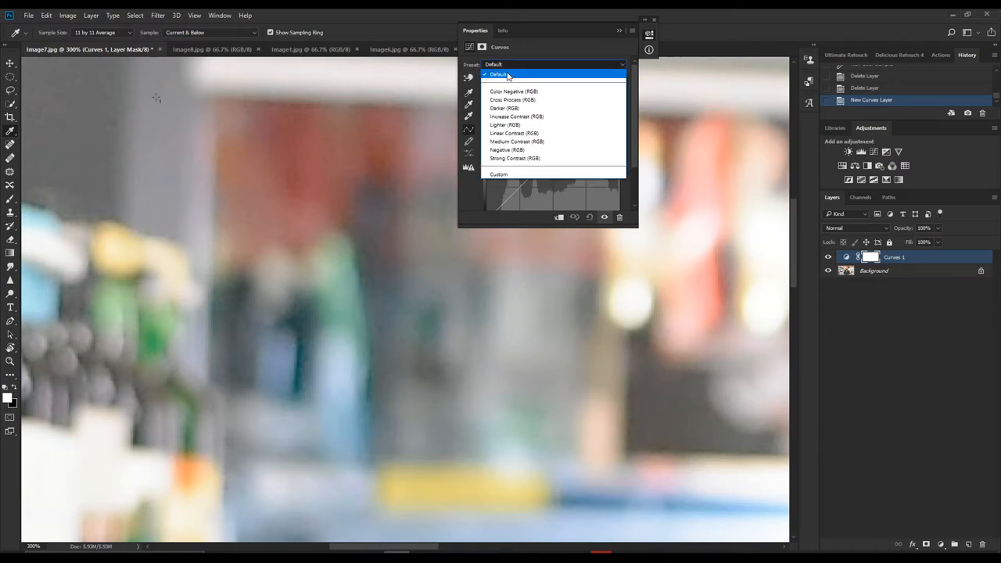
pyautogui.click(497, 75)
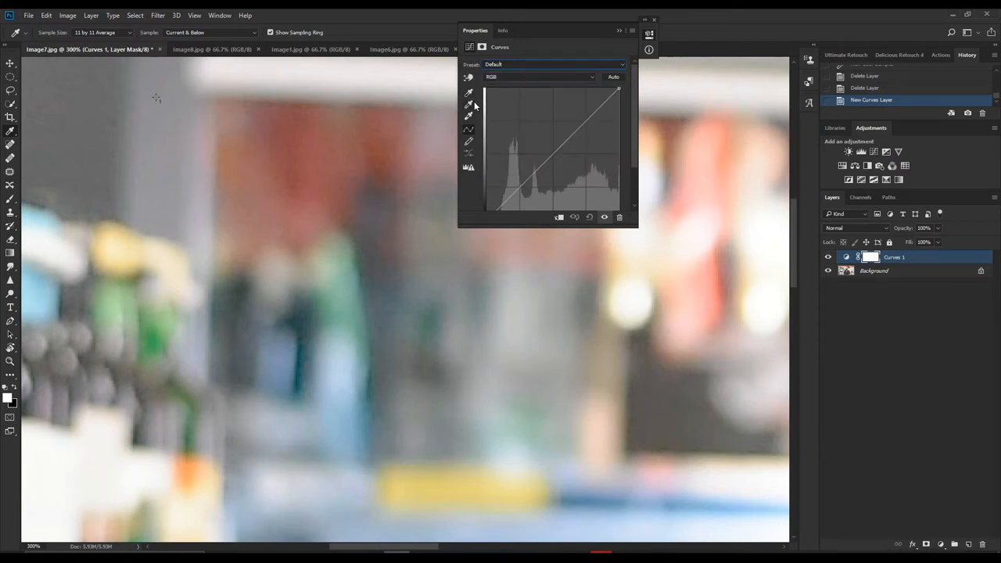
pyautogui.moveTo(469, 108)
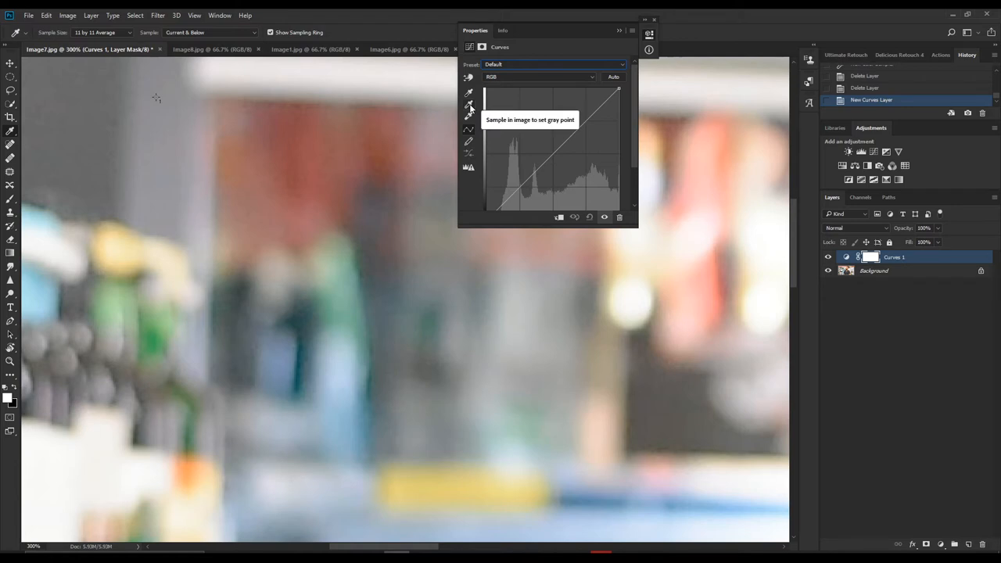
pyautogui.moveTo(156, 92)
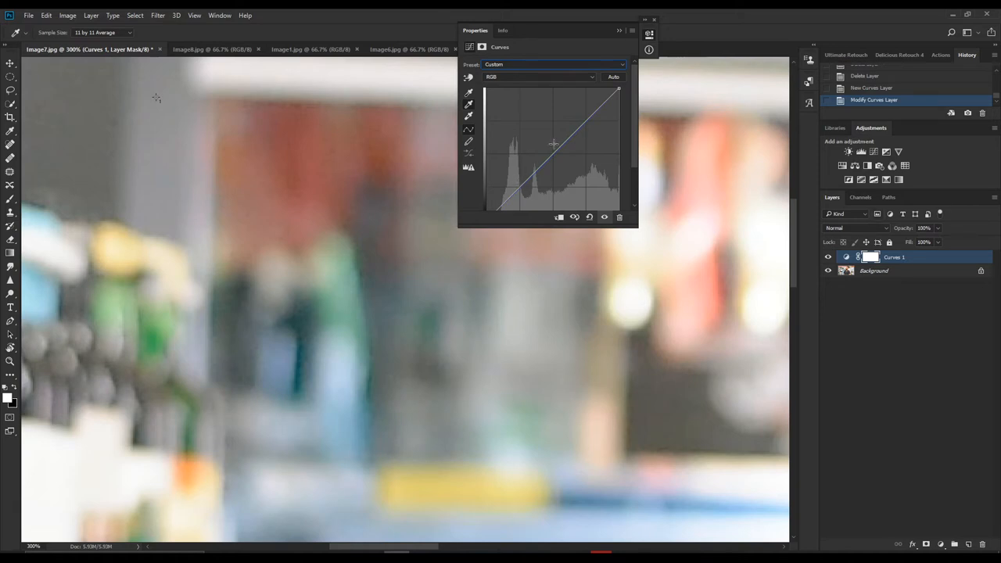
pyautogui.moveTo(736, 123)
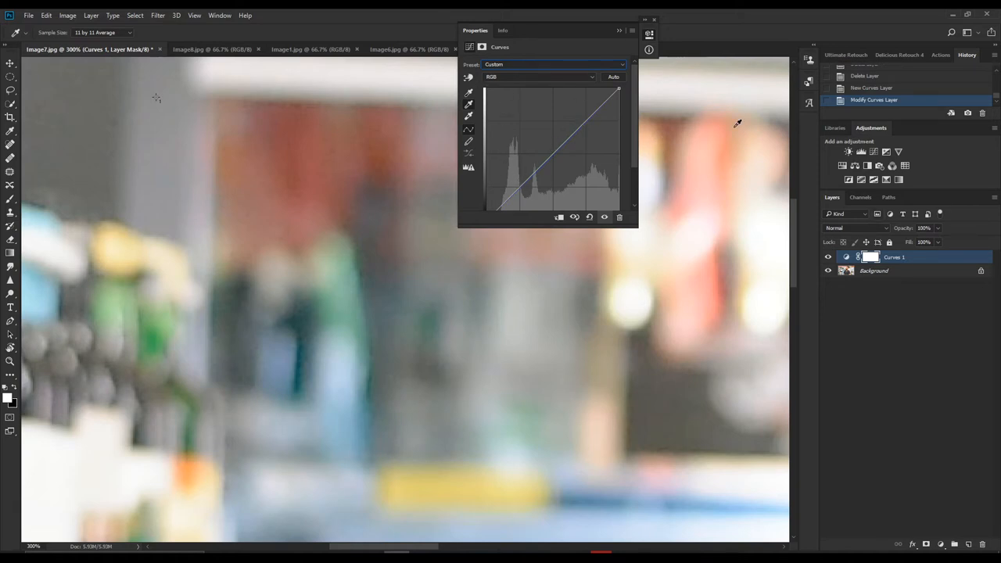
pyautogui.moveTo(822, 290)
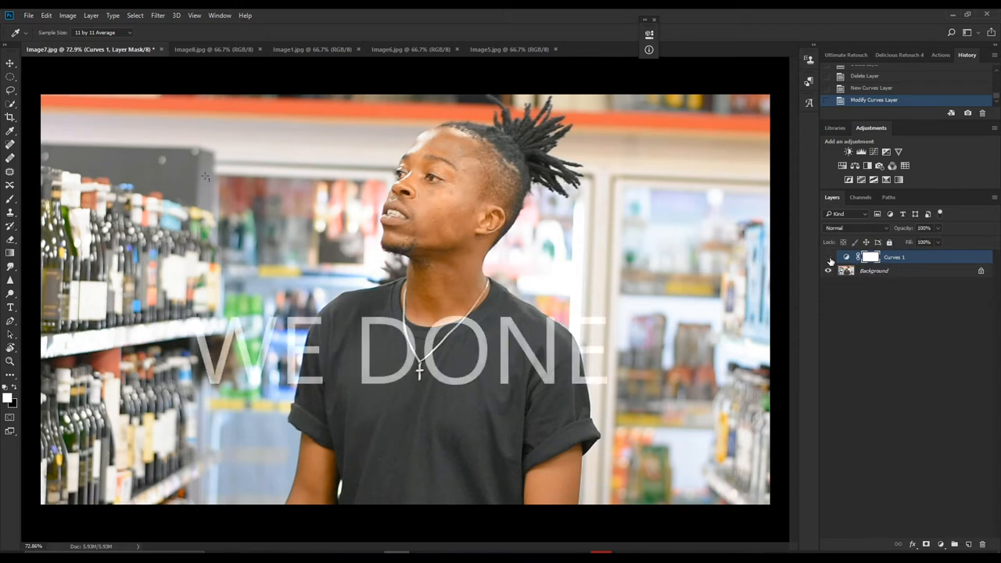
pyautogui.click(827, 258)
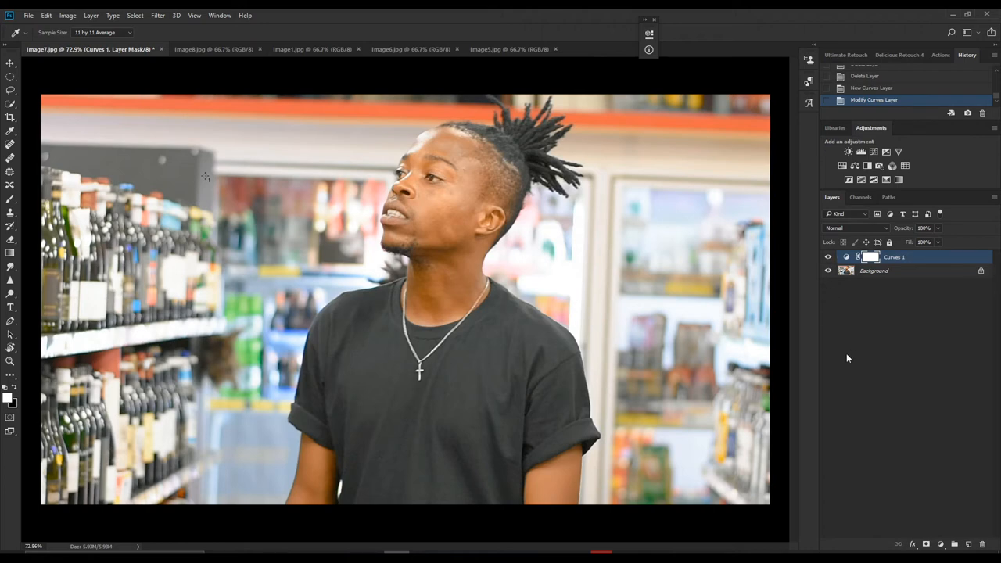
pyautogui.moveTo(204, 48)
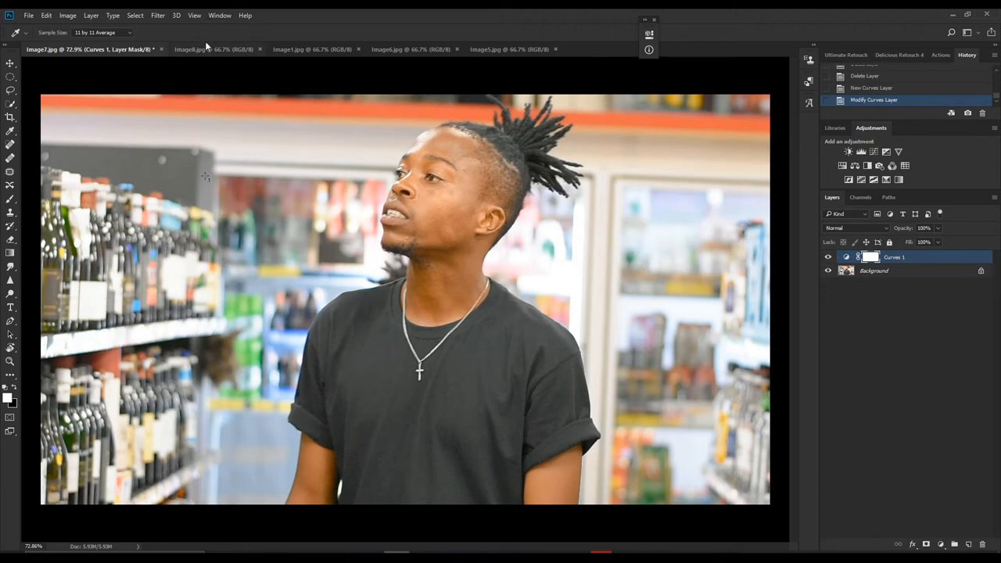
# Step: On the concert photo, add a new layer filled with 50% Gray in Difference blend mode
pyautogui.click(216, 48)
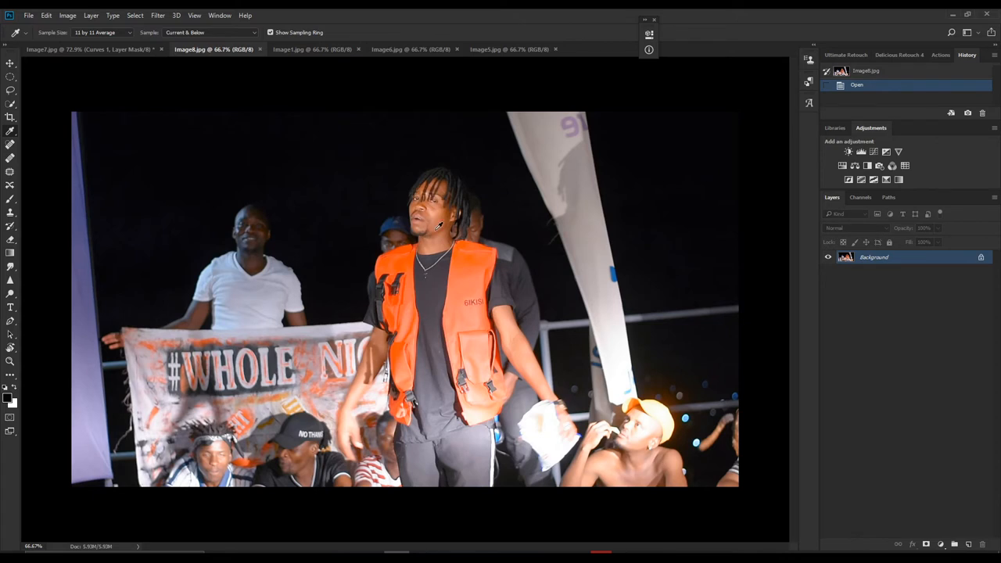
pyautogui.moveTo(441, 221)
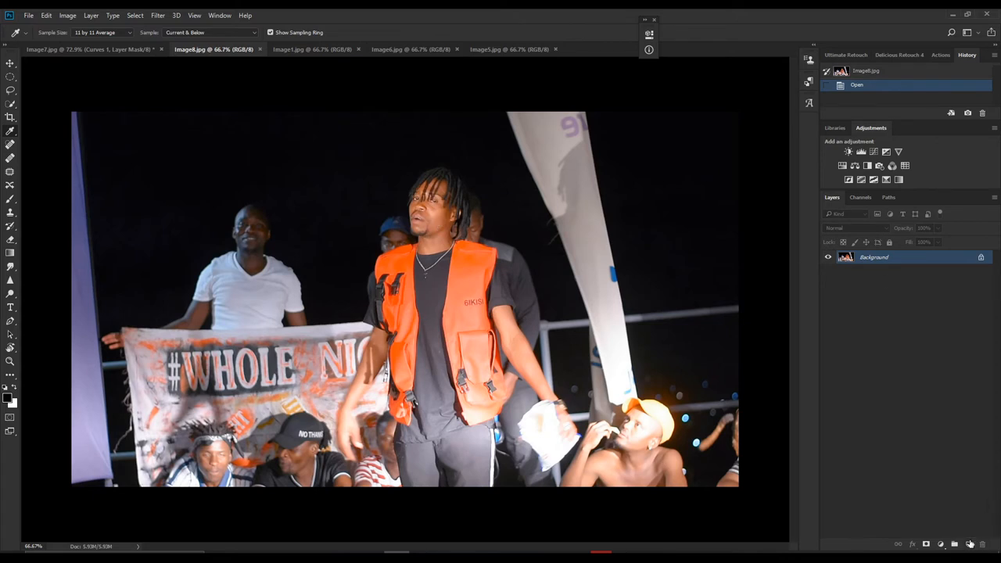
pyautogui.click(954, 544)
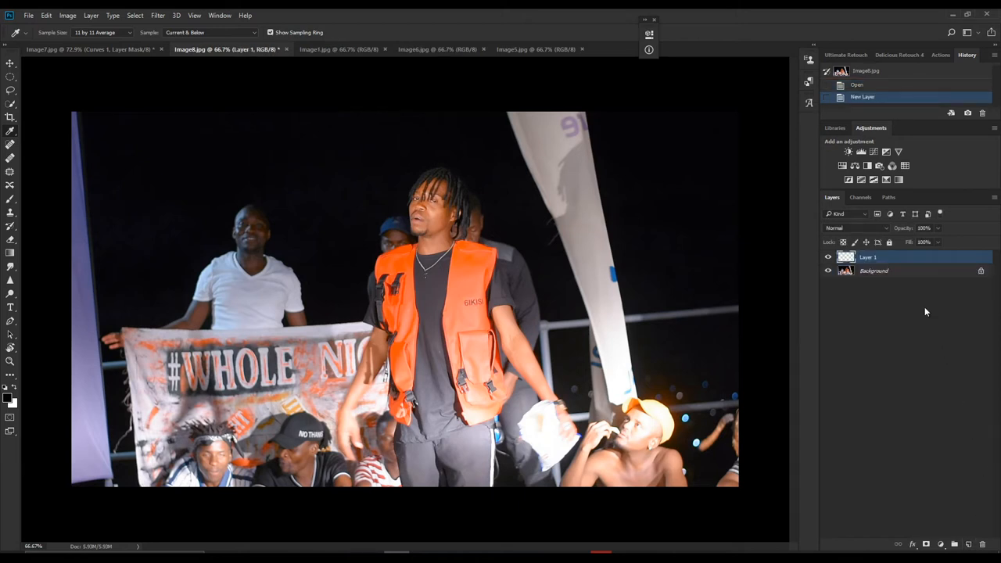
pyautogui.moveTo(910, 289)
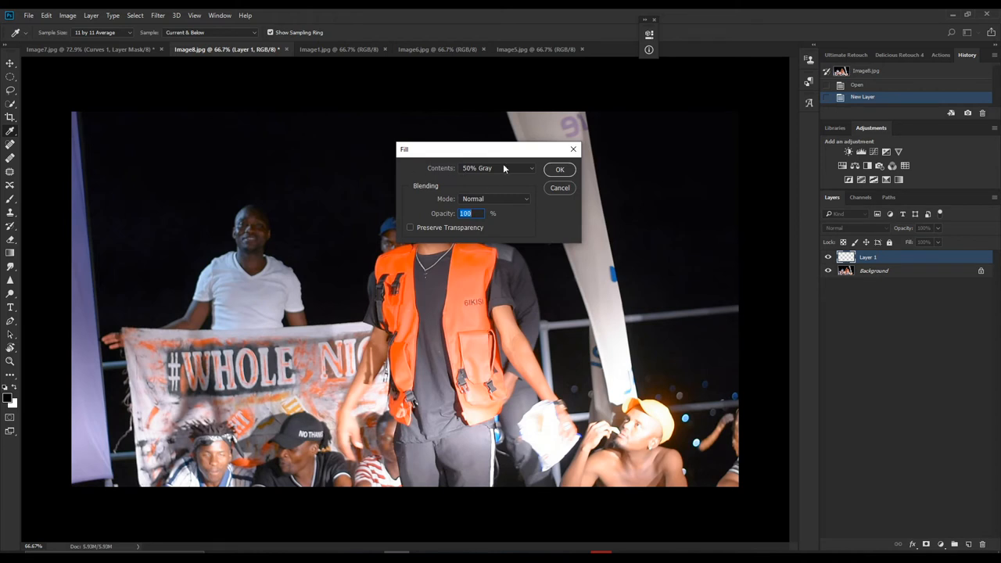
pyautogui.moveTo(563, 169)
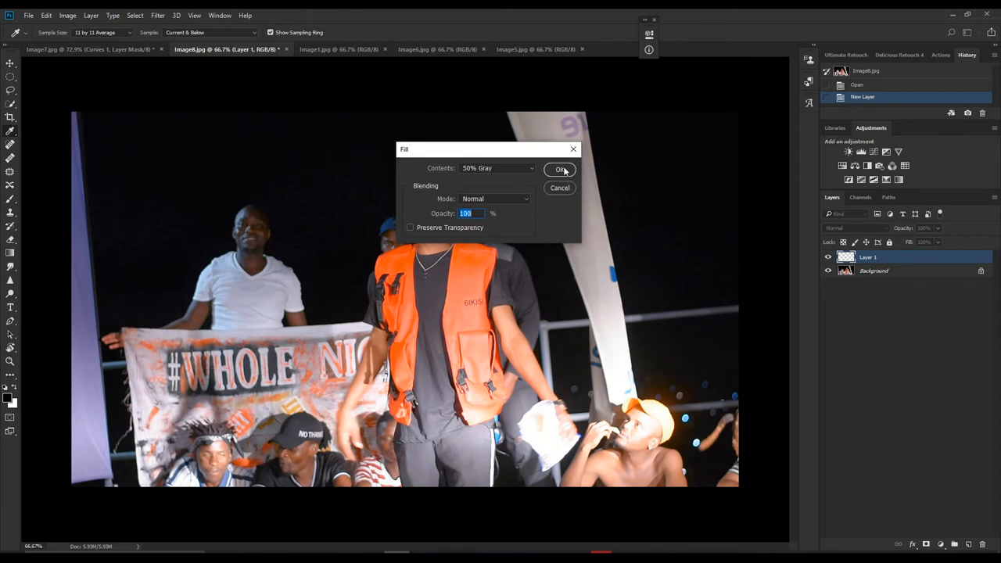
pyautogui.click(559, 169)
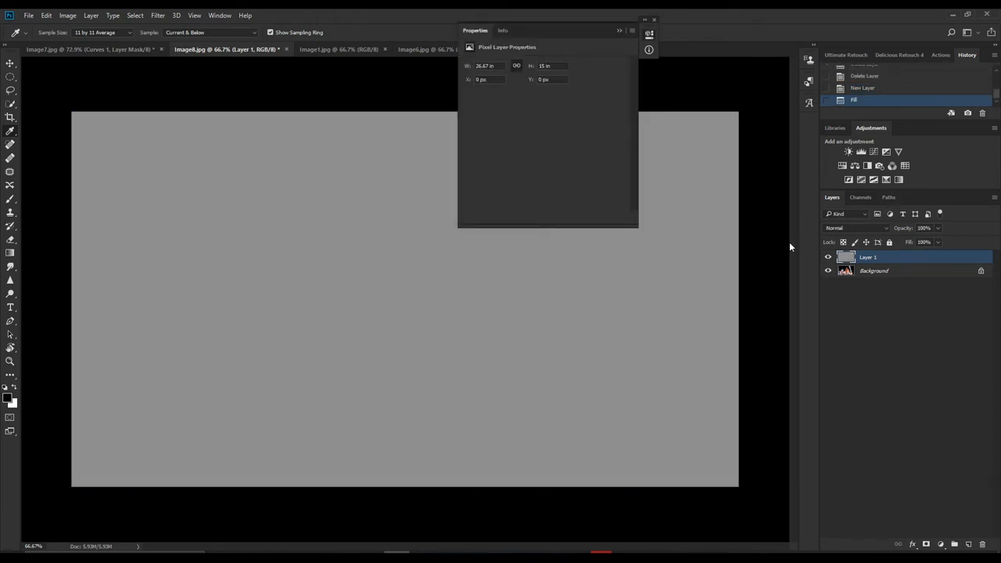
pyautogui.click(857, 229)
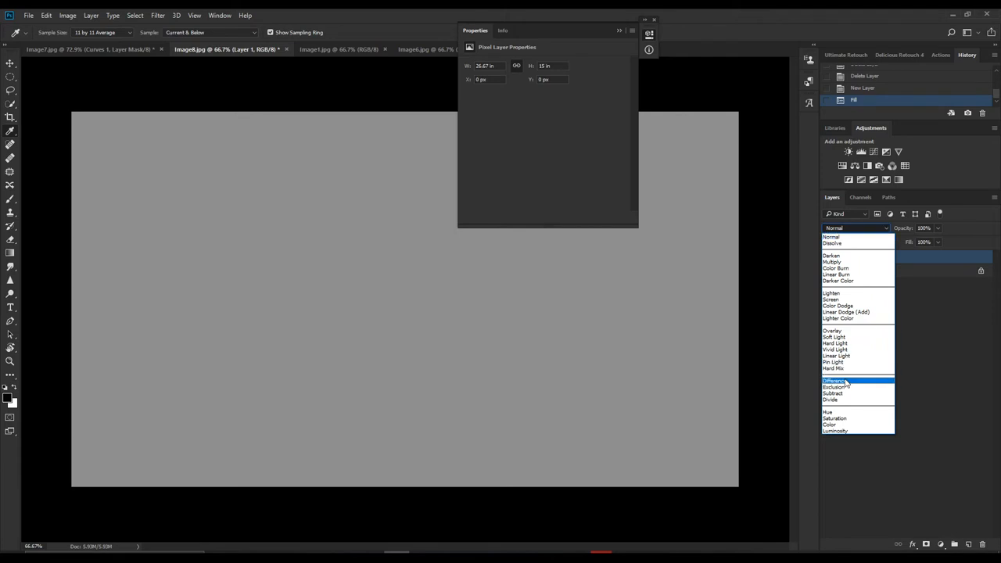
pyautogui.click(833, 381)
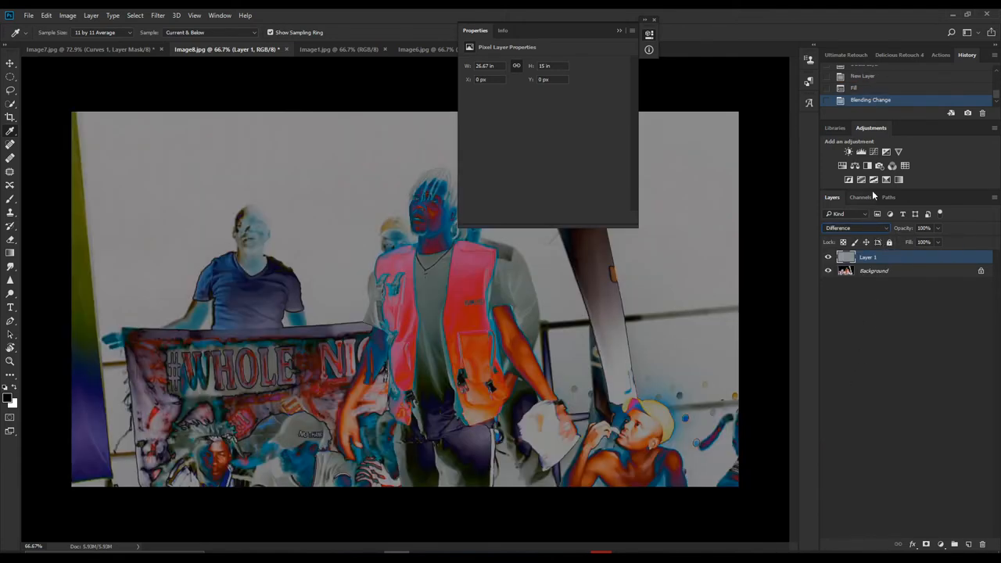
# Step: Add a Threshold layer over the concert photo and lower it until only thin marks remain
pyautogui.click(891, 152)
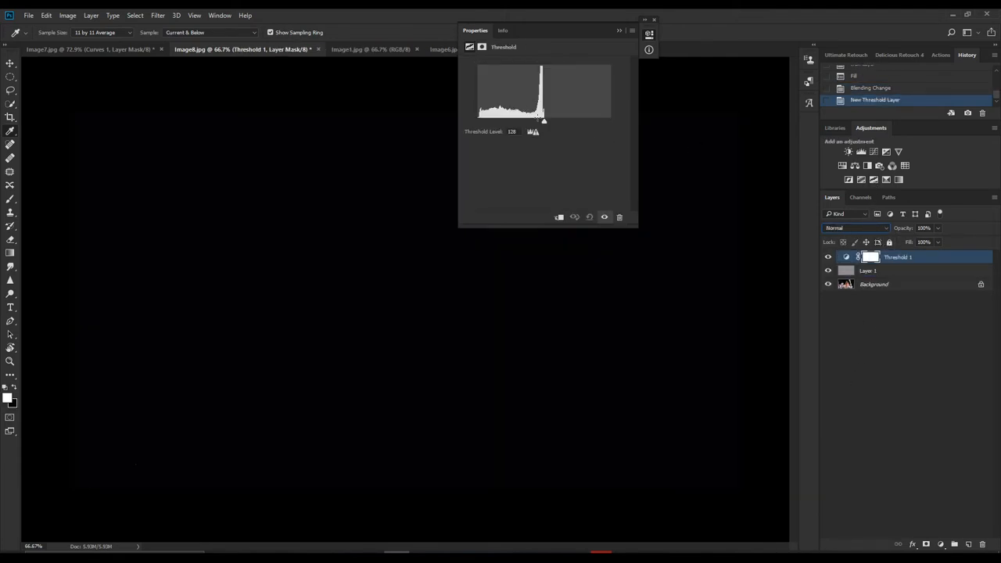
pyautogui.moveTo(544, 122); pyautogui.dragTo(480, 122)
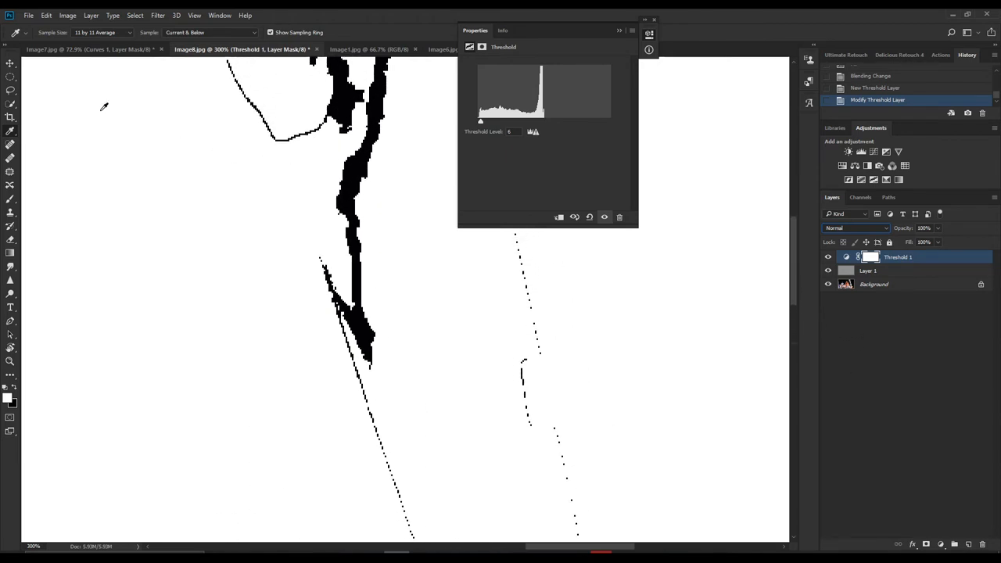
pyautogui.moveTo(12, 136)
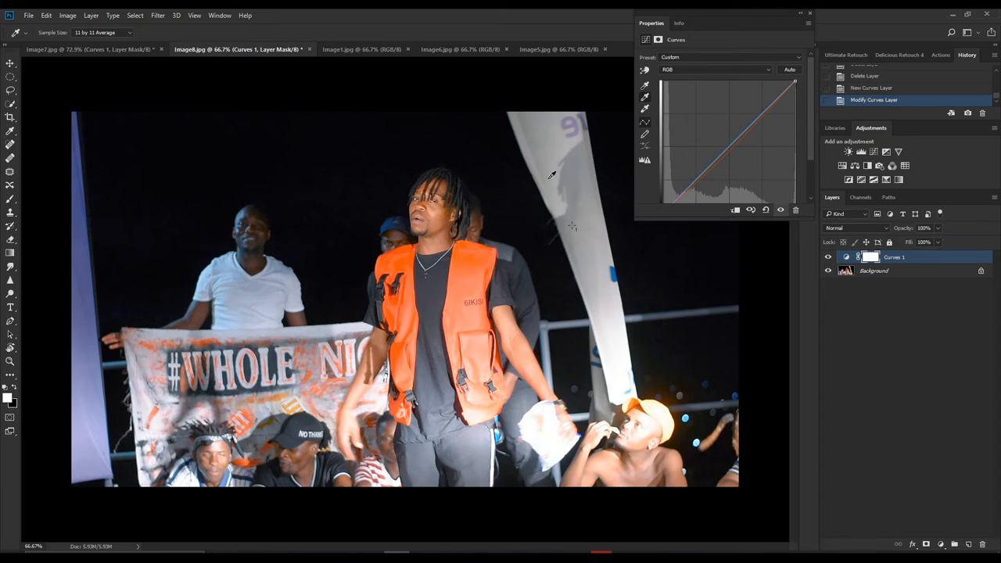
pyautogui.moveTo(295, 328)
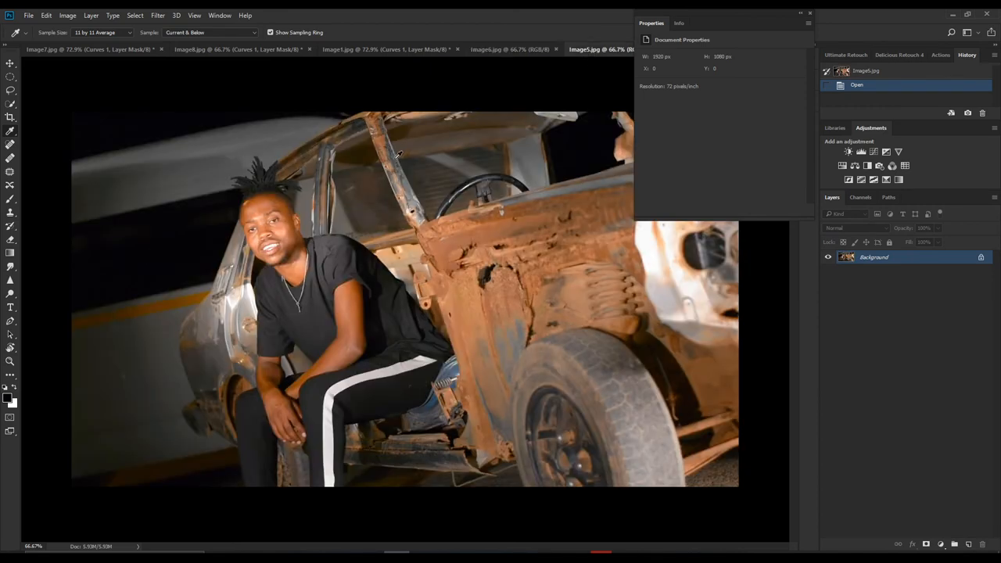
pyautogui.moveTo(800, 15)
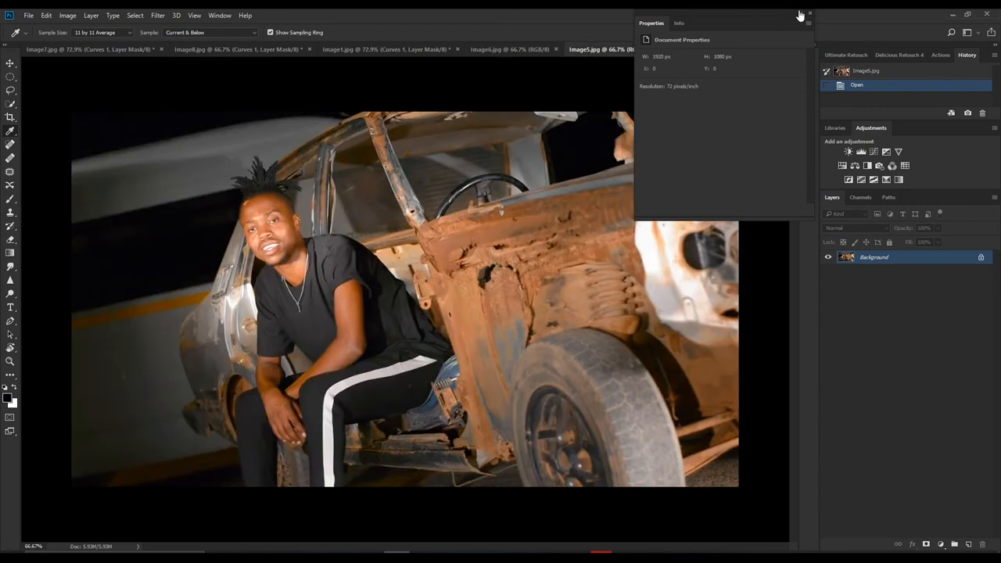
# Step: Drag Group 1 with the helper layers from the banner photo onto the rusty car photo
pyautogui.click(810, 13)
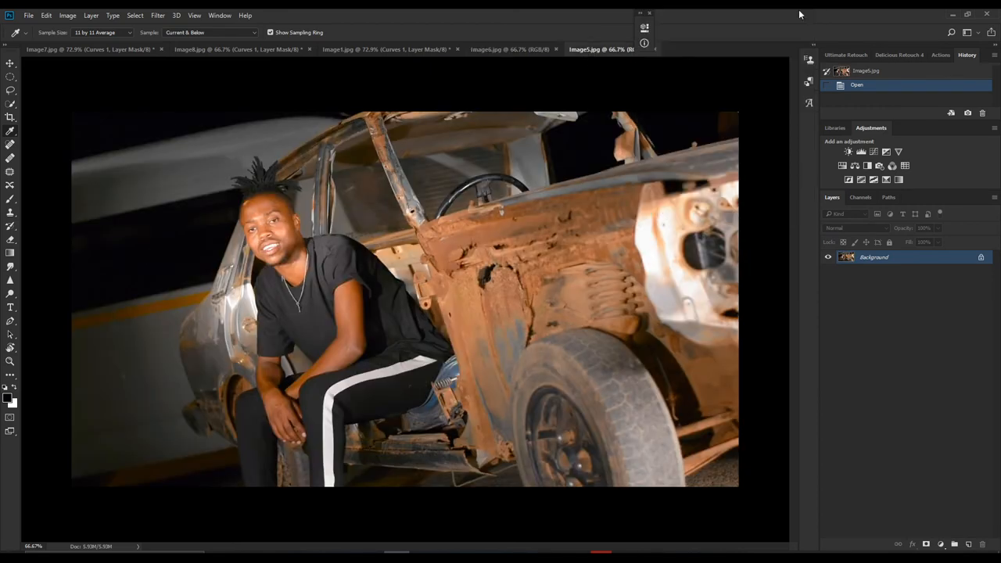
pyautogui.click(368, 49)
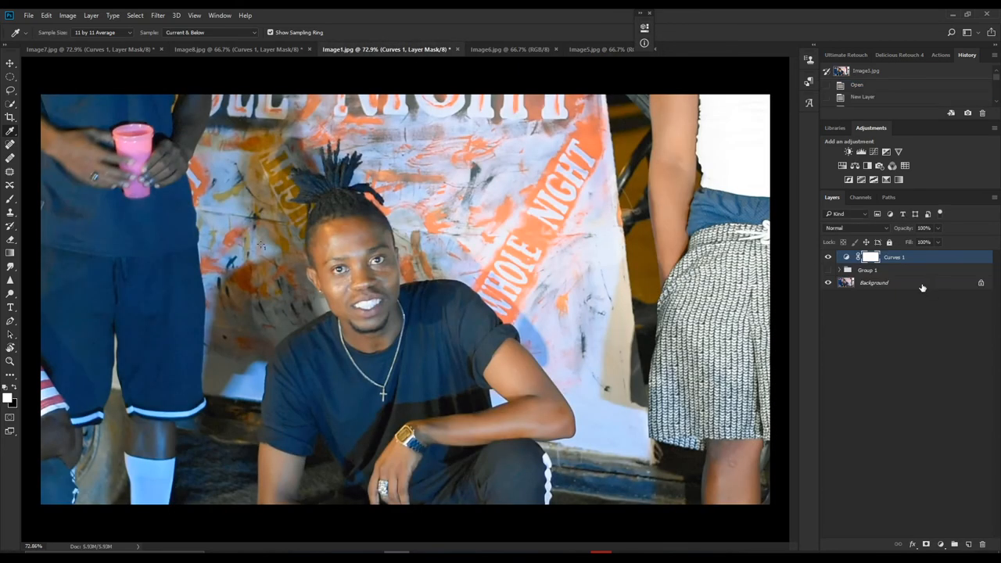
pyautogui.click(868, 269)
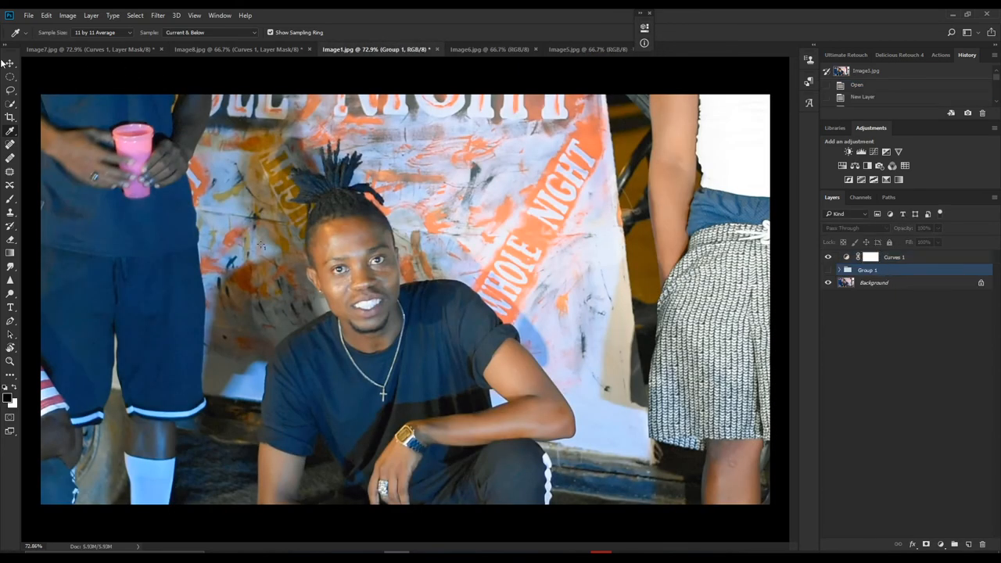
pyautogui.click(10, 63)
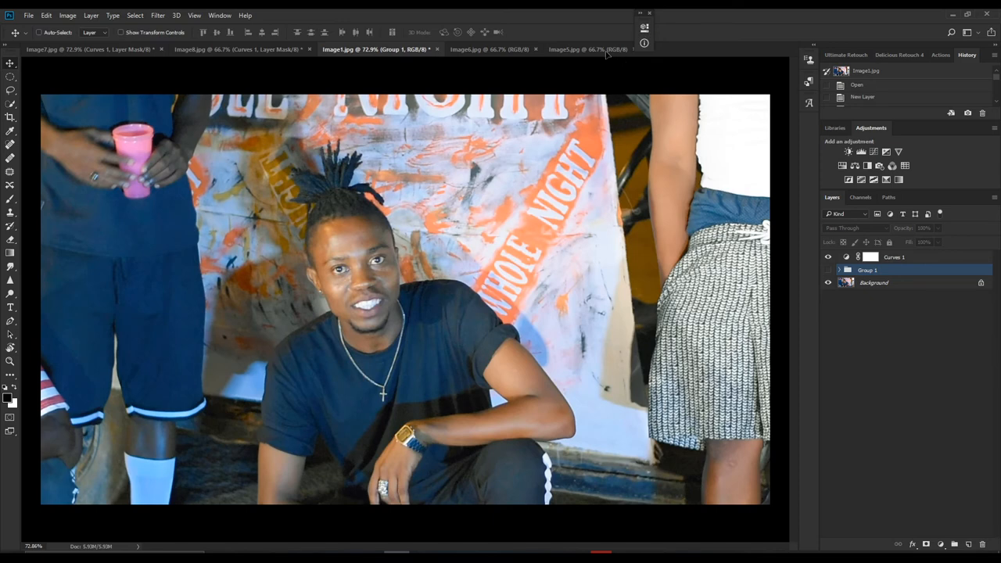
pyautogui.click(587, 49)
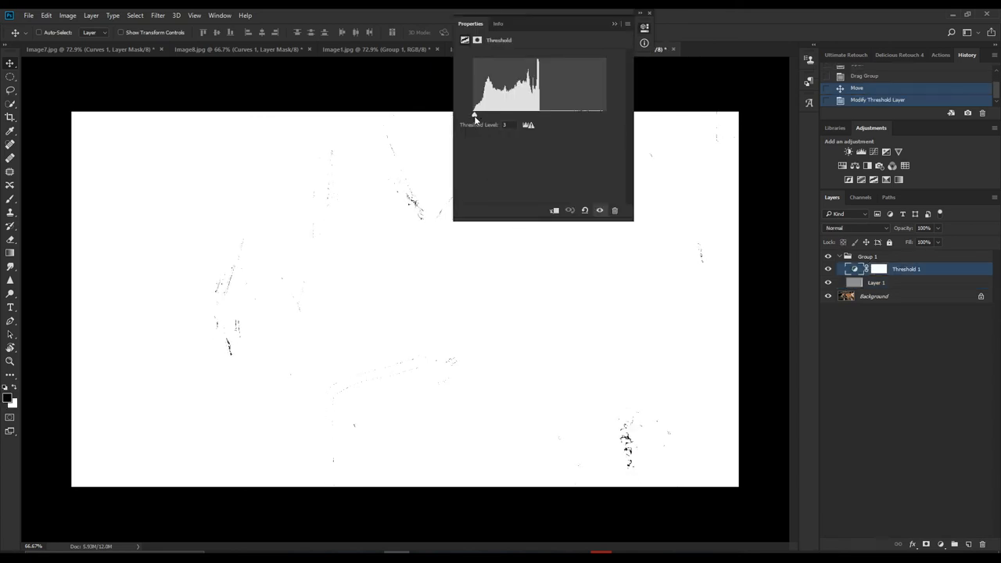
# Step: Lower the Threshold level on the car photo until only scattered specks remain
pyautogui.moveTo(475, 114); pyautogui.dragTo(478, 114)
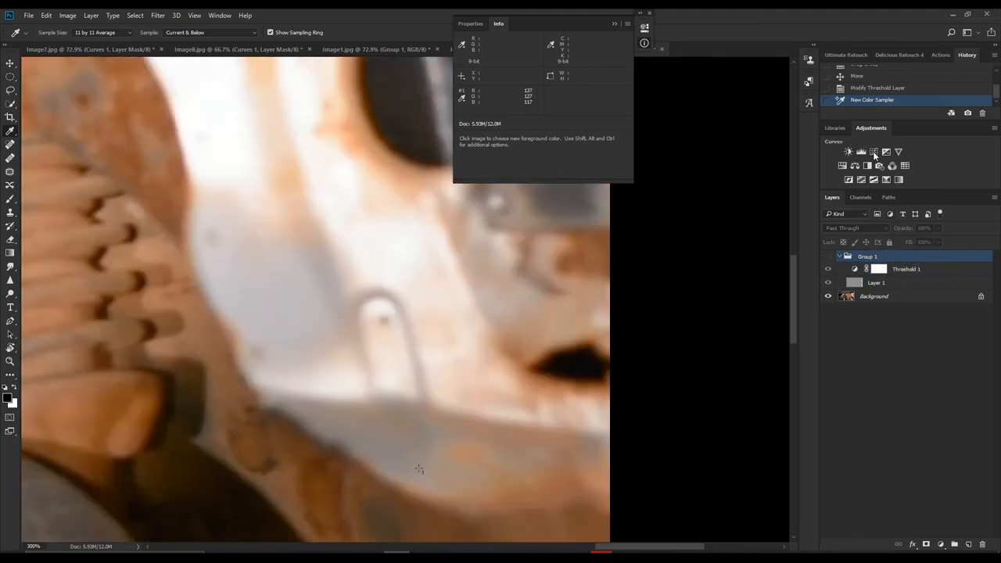
# Step: Add a Curves adjustment layer above the helper group on the rusty car photo
pyautogui.click(860, 151)
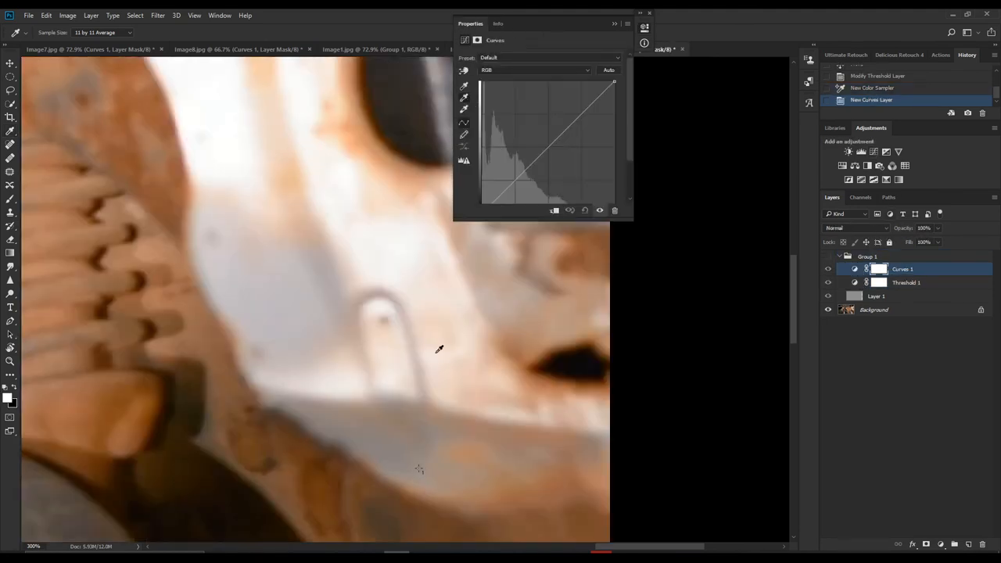
pyautogui.moveTo(422, 467)
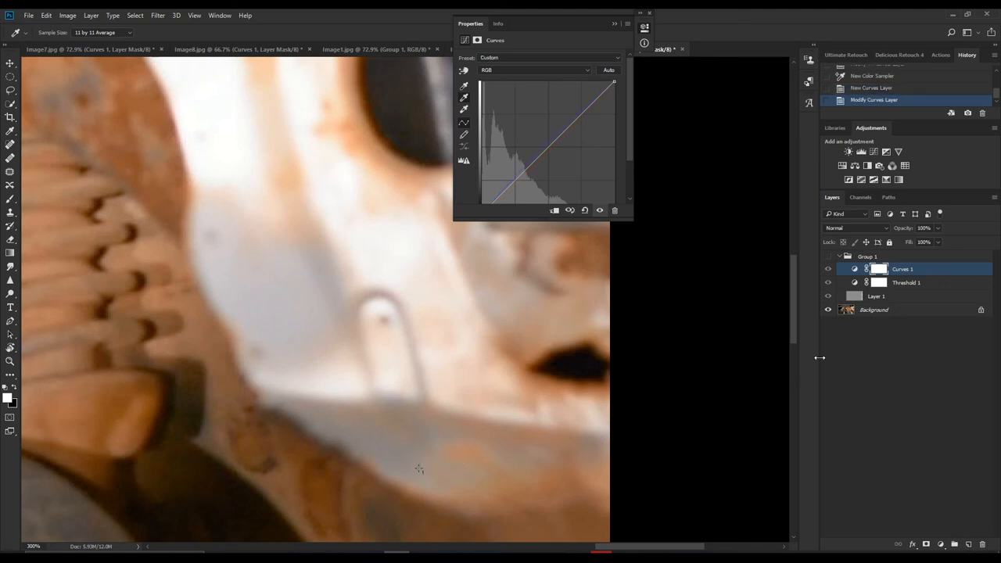
pyautogui.moveTo(634, 191)
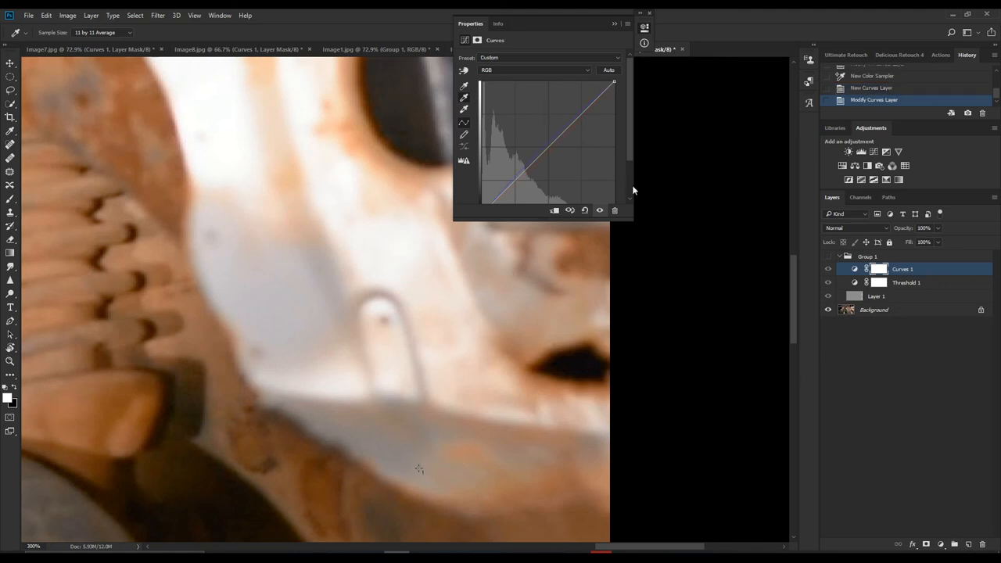